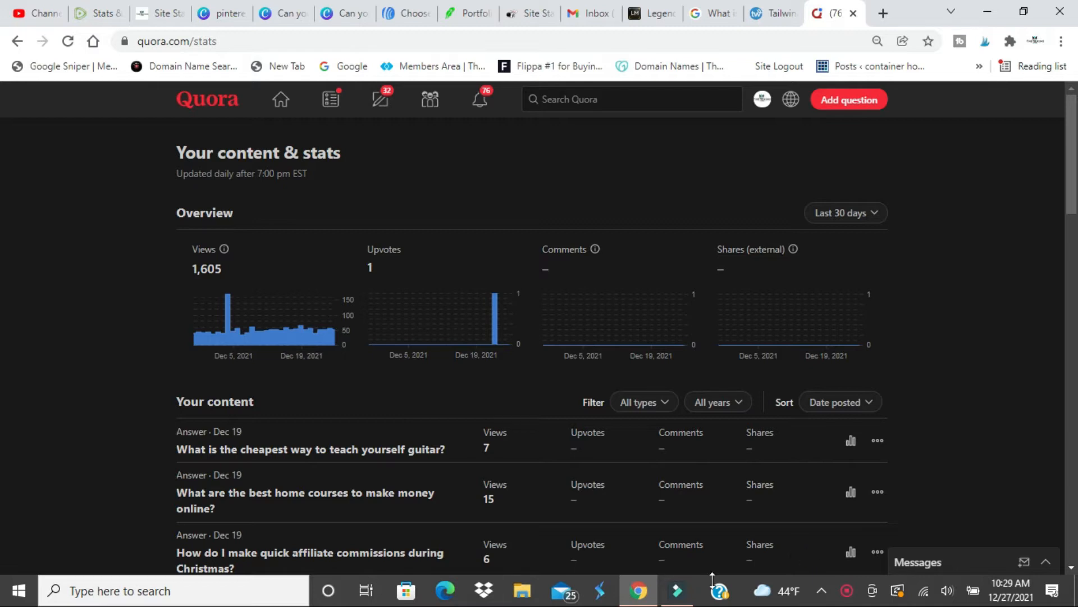
mouse_move(129, 303)
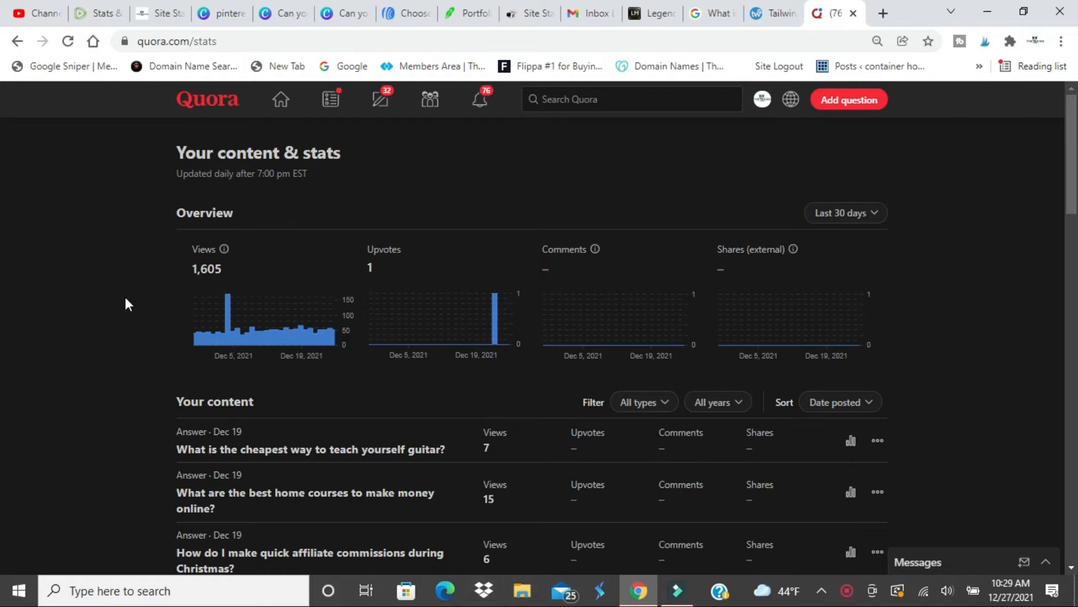
mouse_move(830, 215)
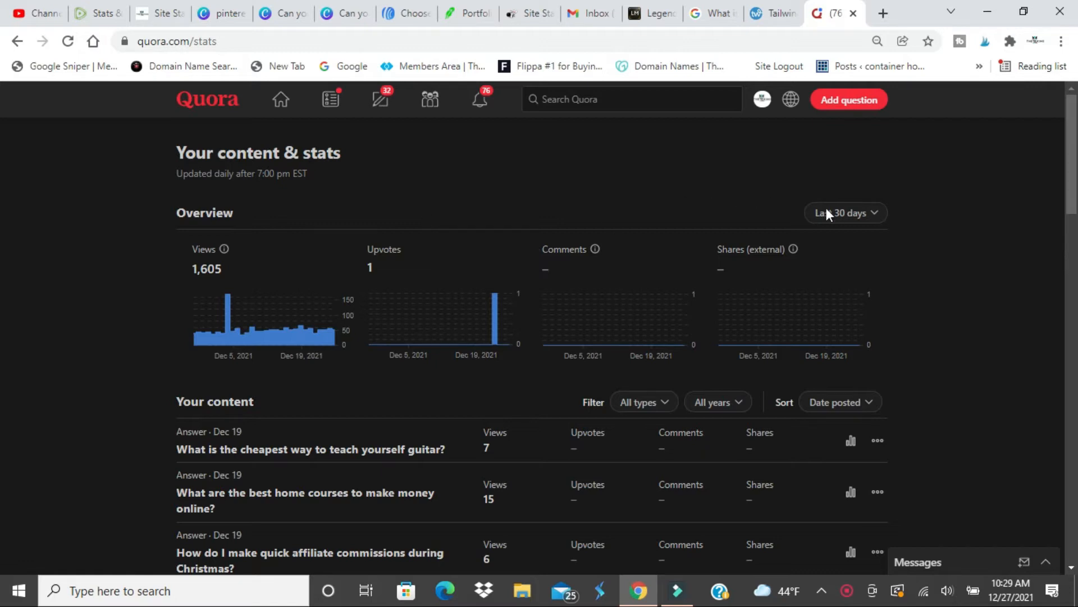
Switch the stats period from Last 30 days to Last 7 days
left_click(845, 213)
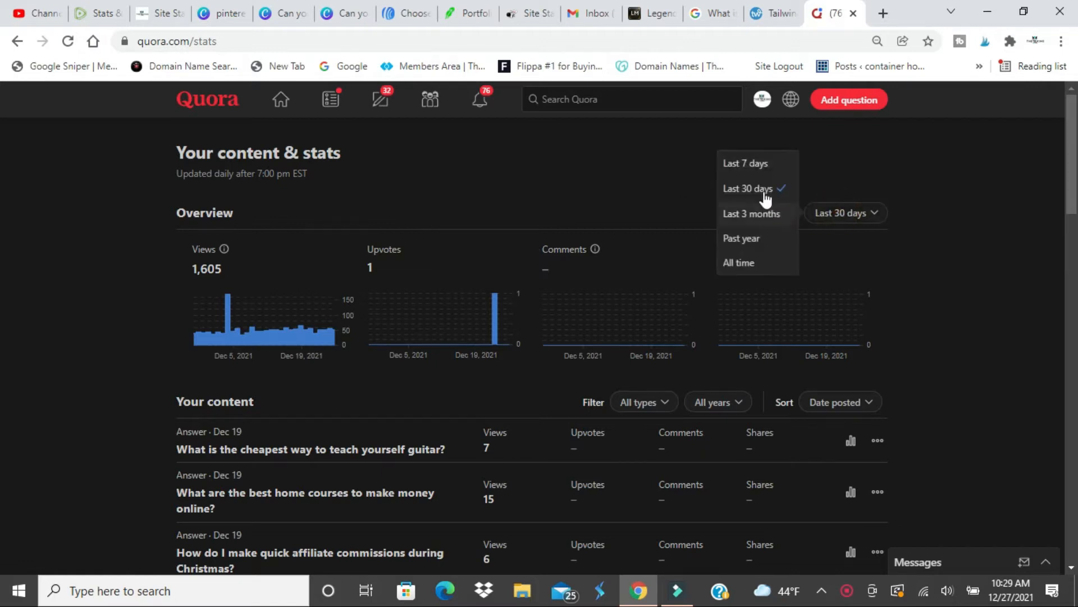
left_click(746, 163)
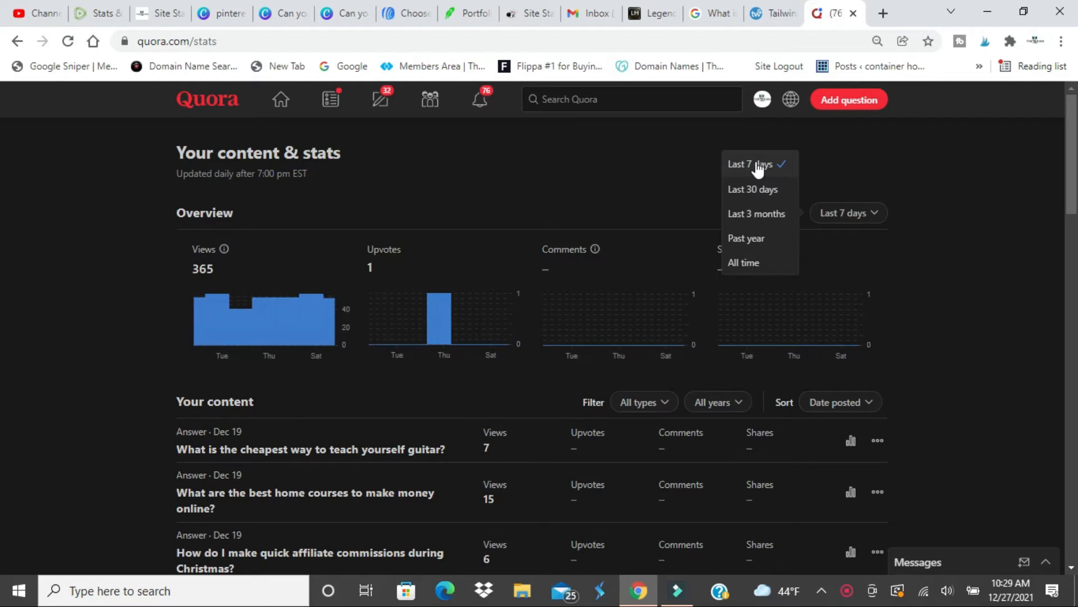
mouse_move(993, 279)
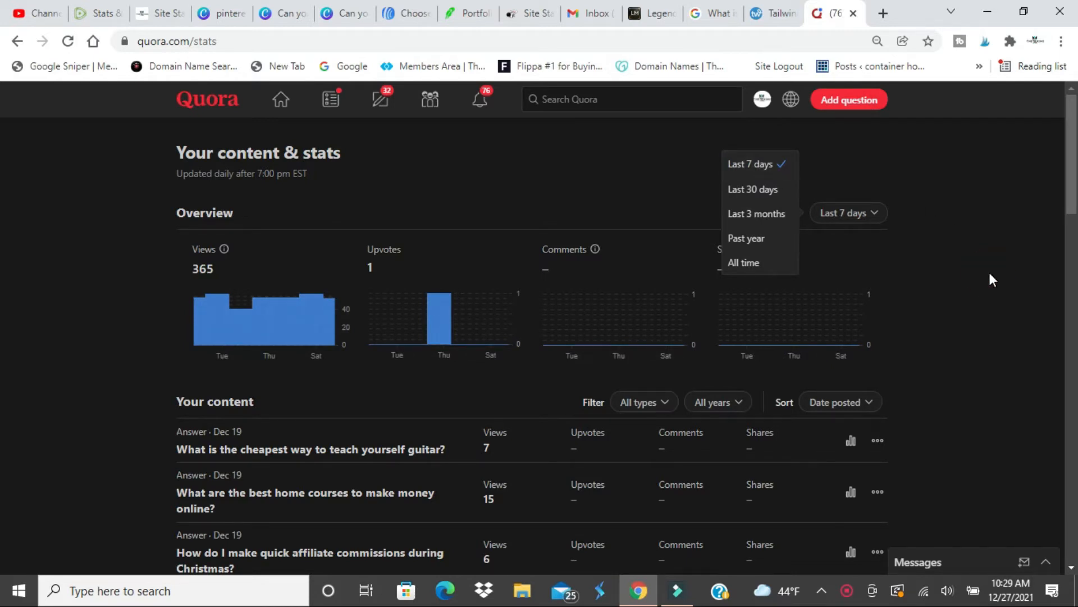
left_click(847, 212)
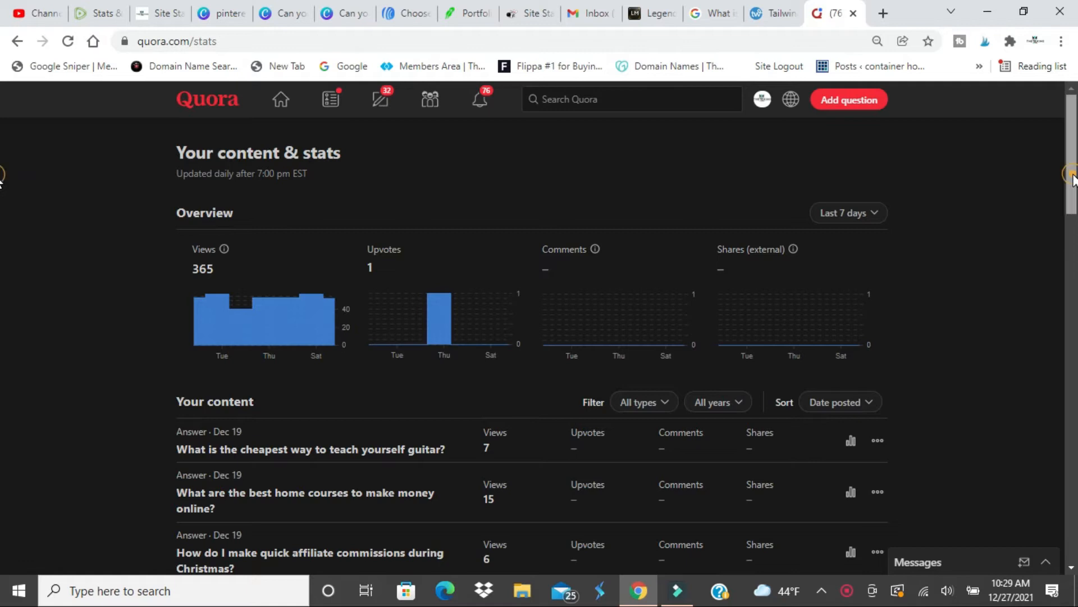
scroll("down", 3)
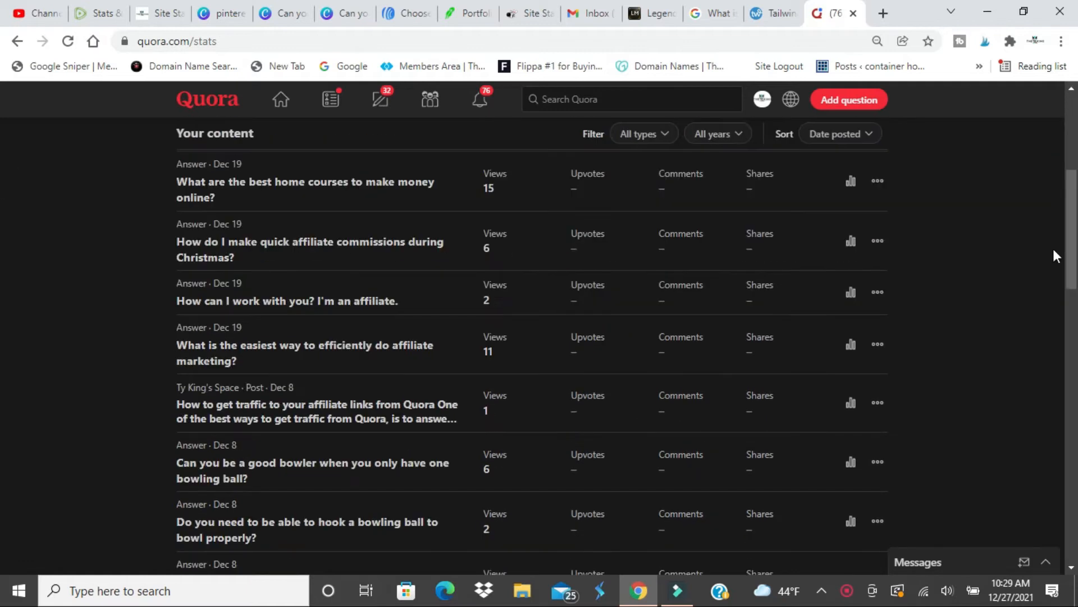
scroll("down", 3)
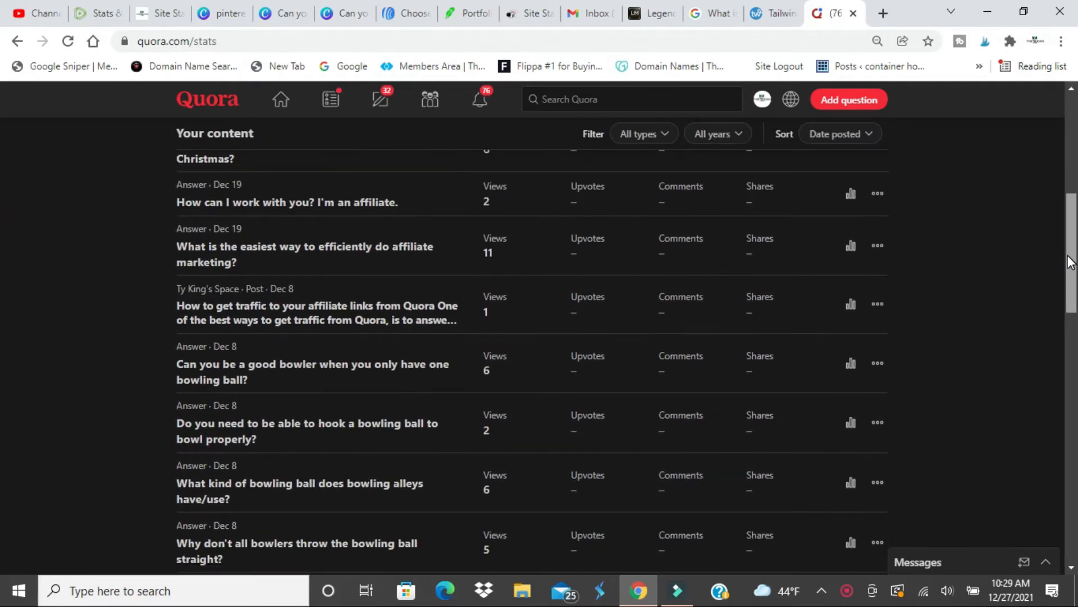
scroll("down", 3)
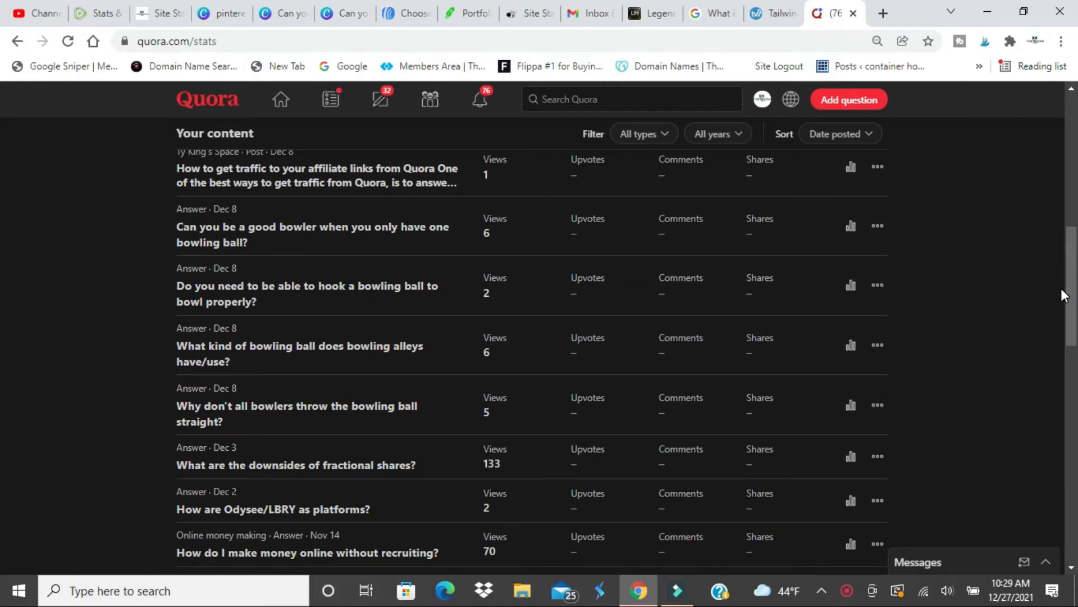
scroll("down", 3)
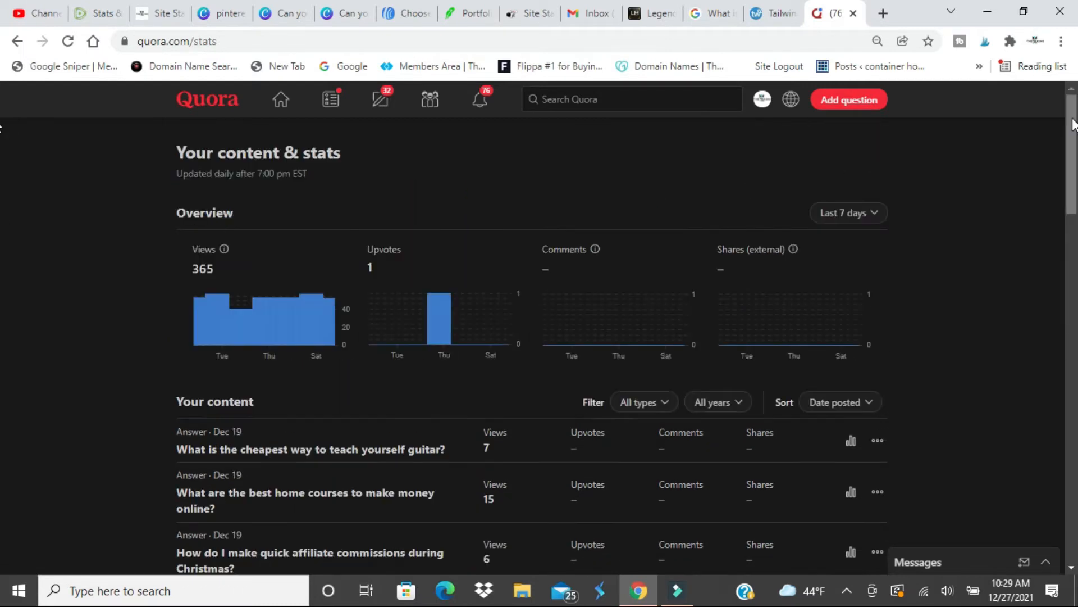
mouse_move(1015, 186)
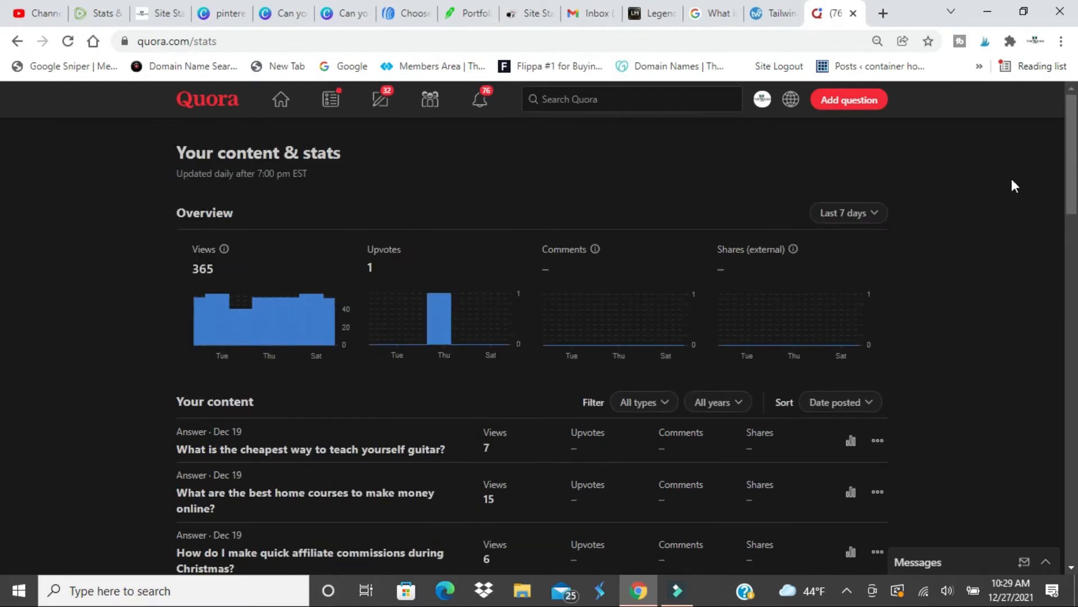